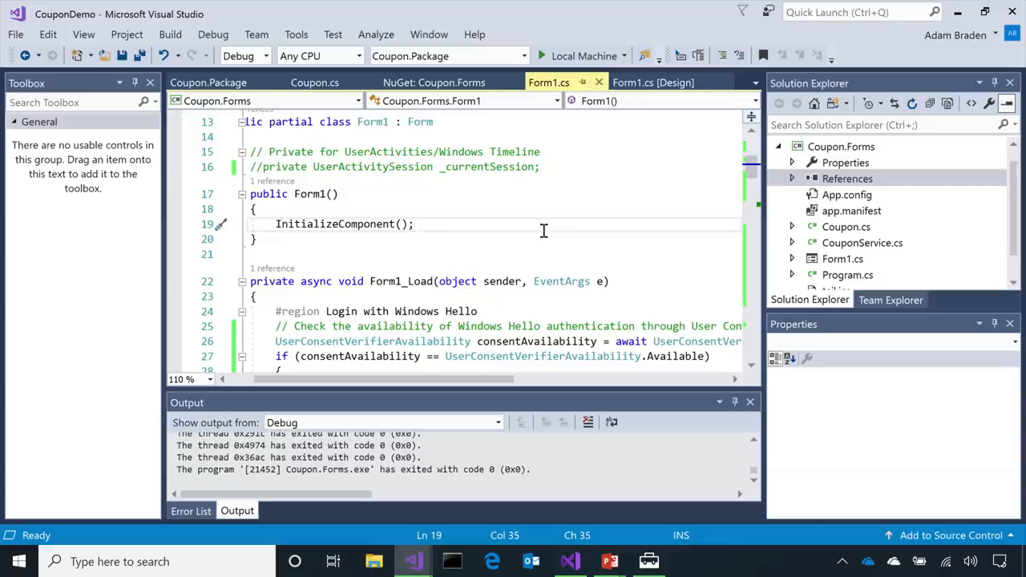
mouse_move(546, 227)
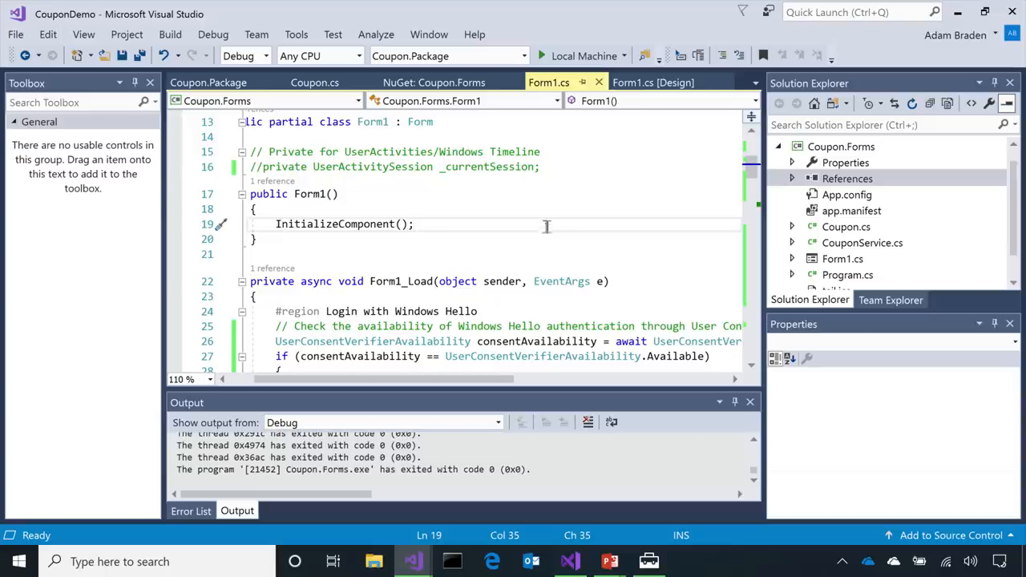
- Uncomment the private UserActivitySession _currentSession field declaration on line 16 of Form1.cs
click(394, 166)
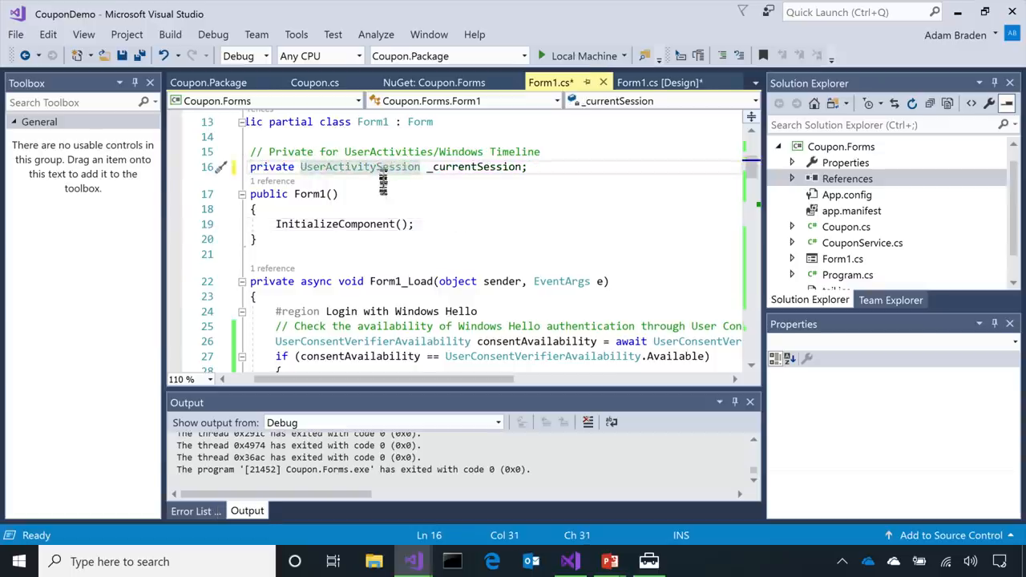
scroll(down, 3)
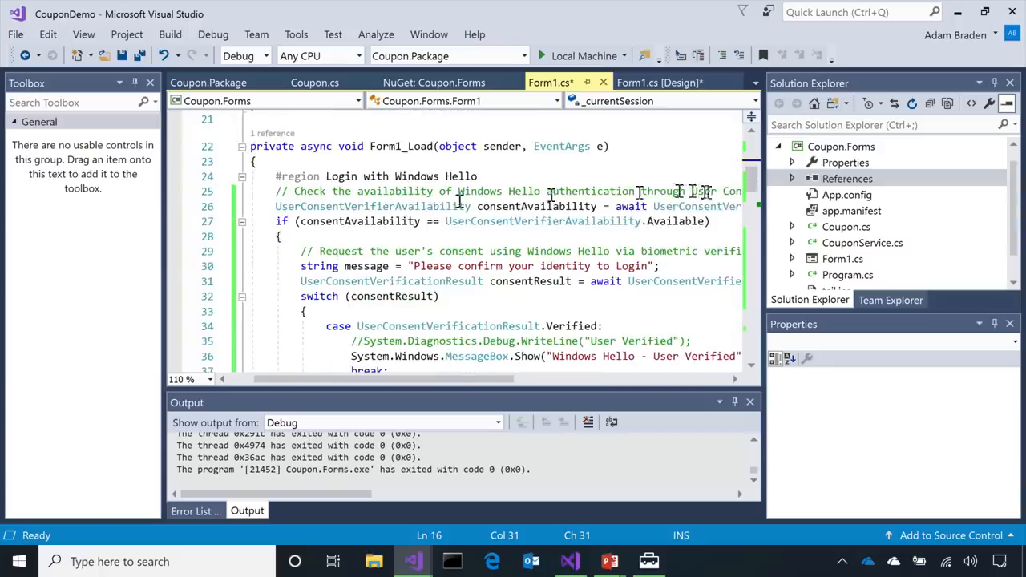
scroll(down, 3)
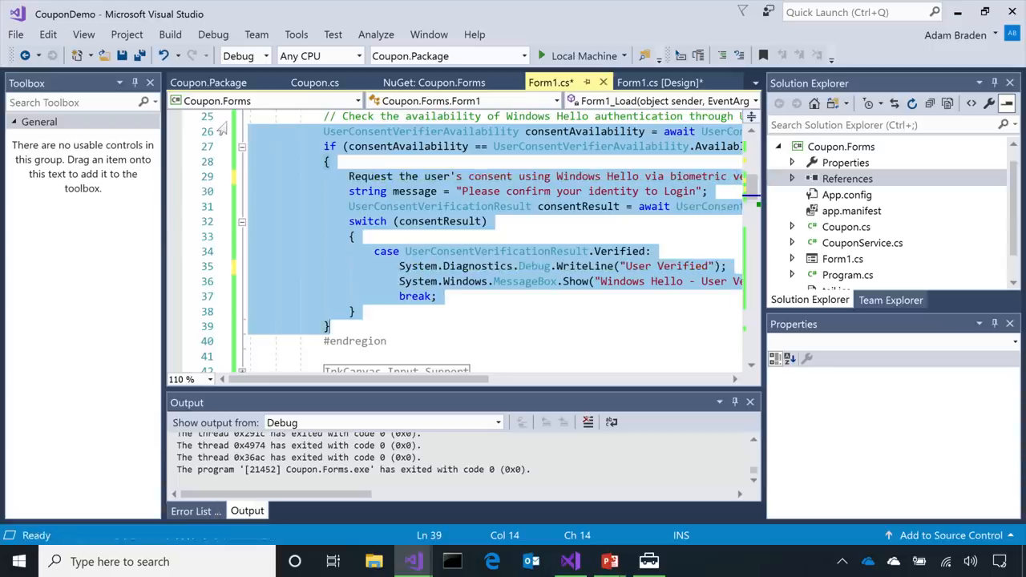
key(Ctrl+K)
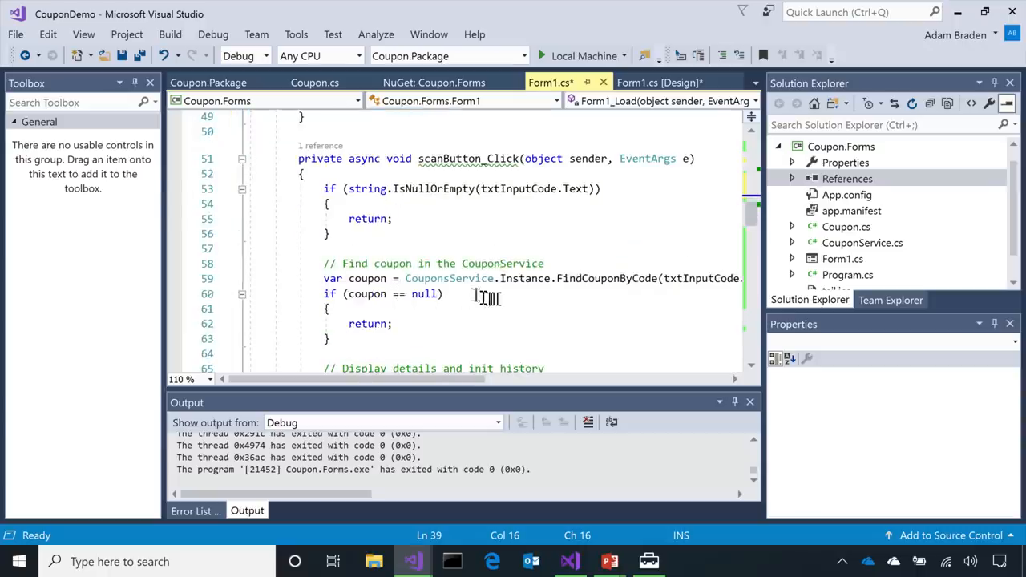
- Scroll down Form1.cs to the commented-out ShowCouponToast method
scroll(down, 3)
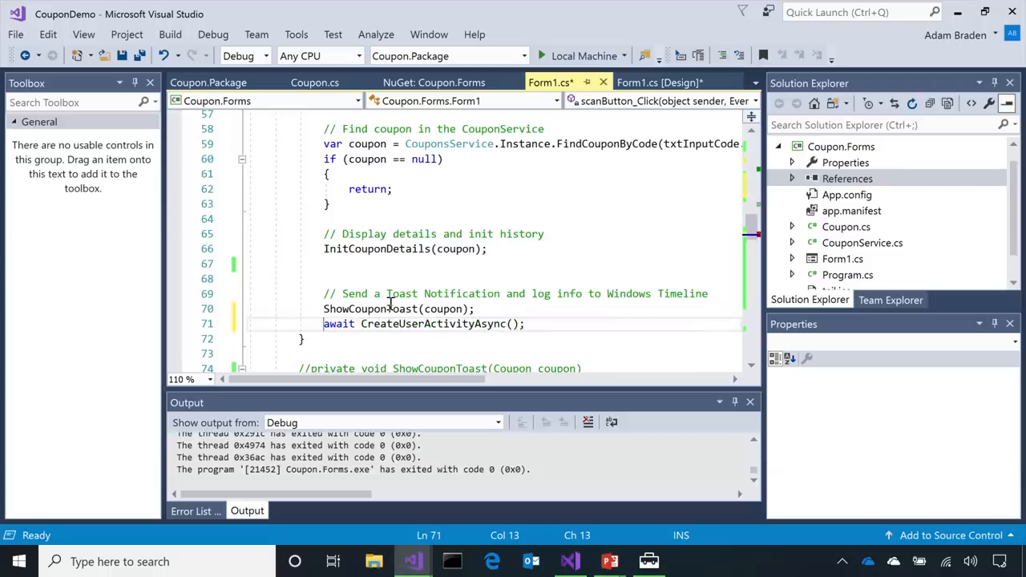
scroll(down, 3)
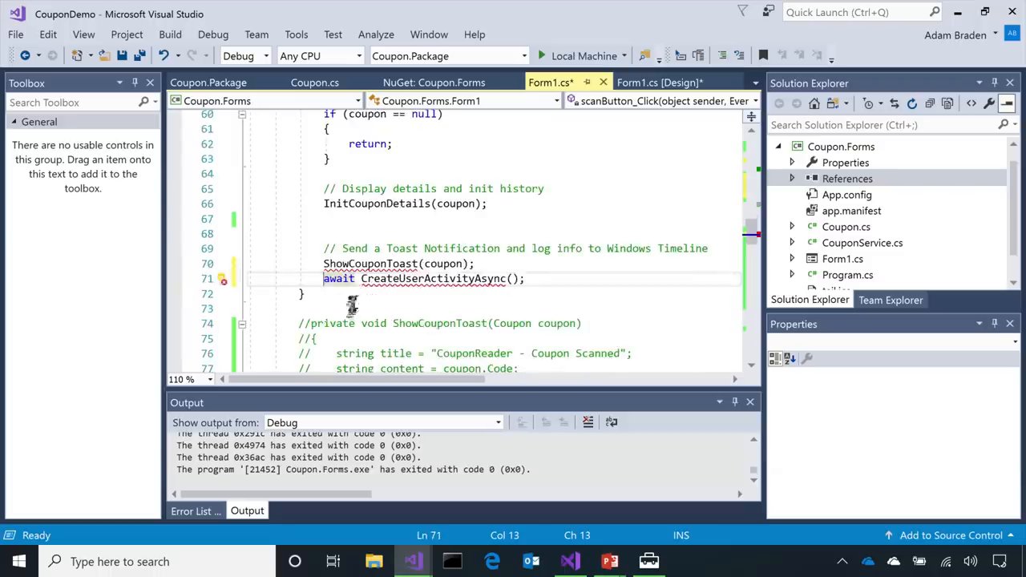
scroll(down, 3)
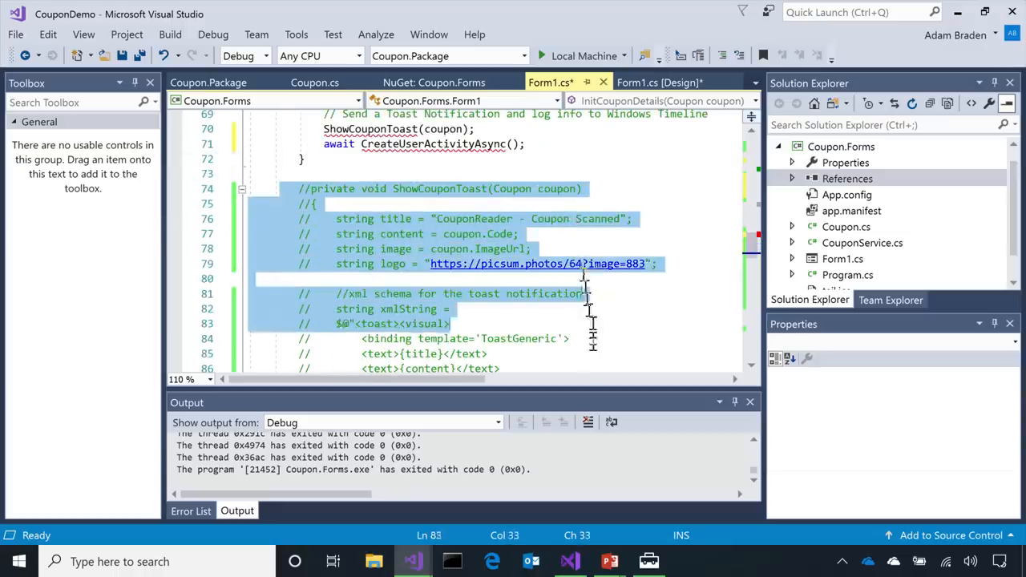
scroll(down, 3)
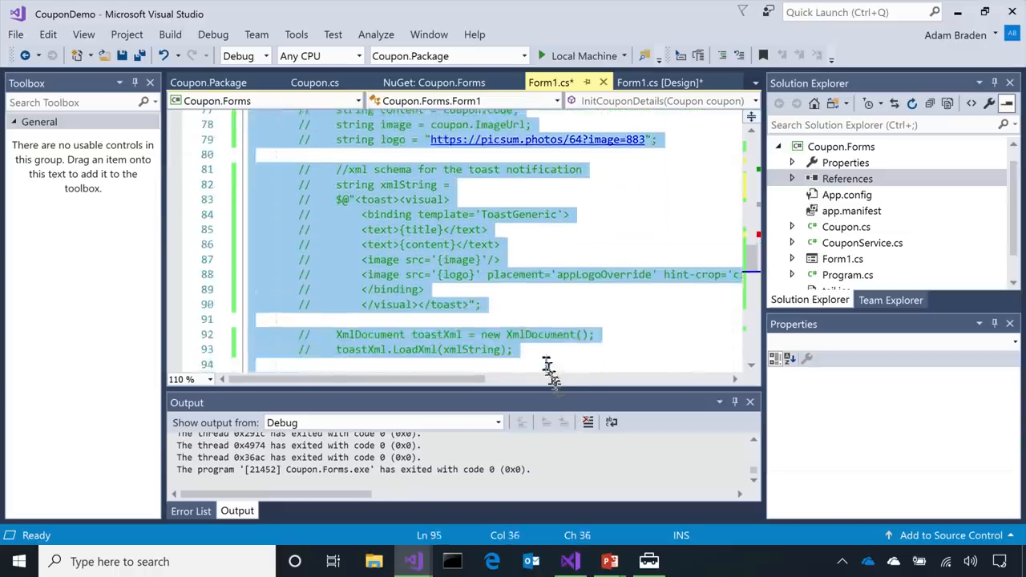
scroll(down, 3)
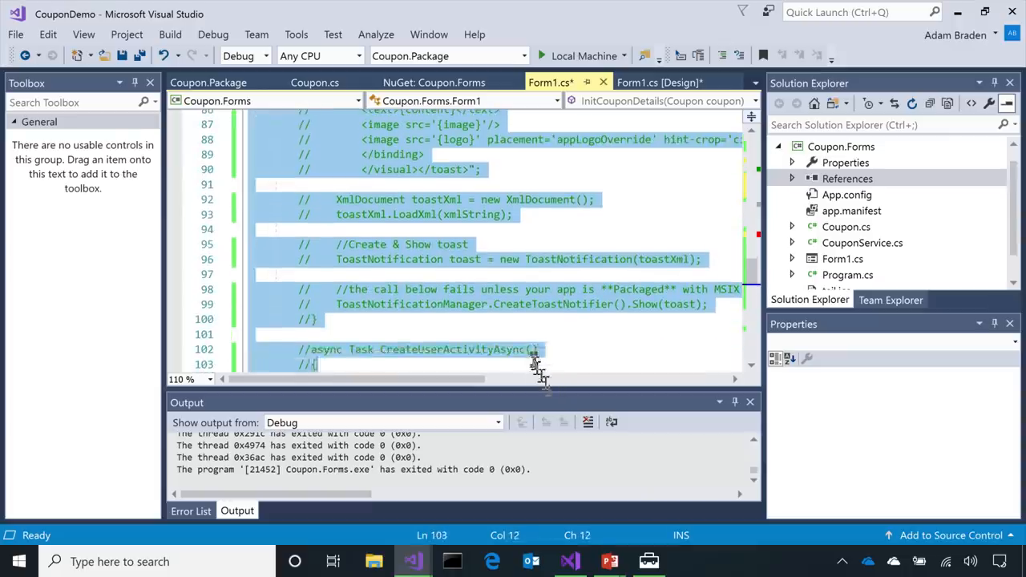
- Uncomment the ShowCouponToast block and scroll on to CreateUserActivityAsync
key(ctrl+k)
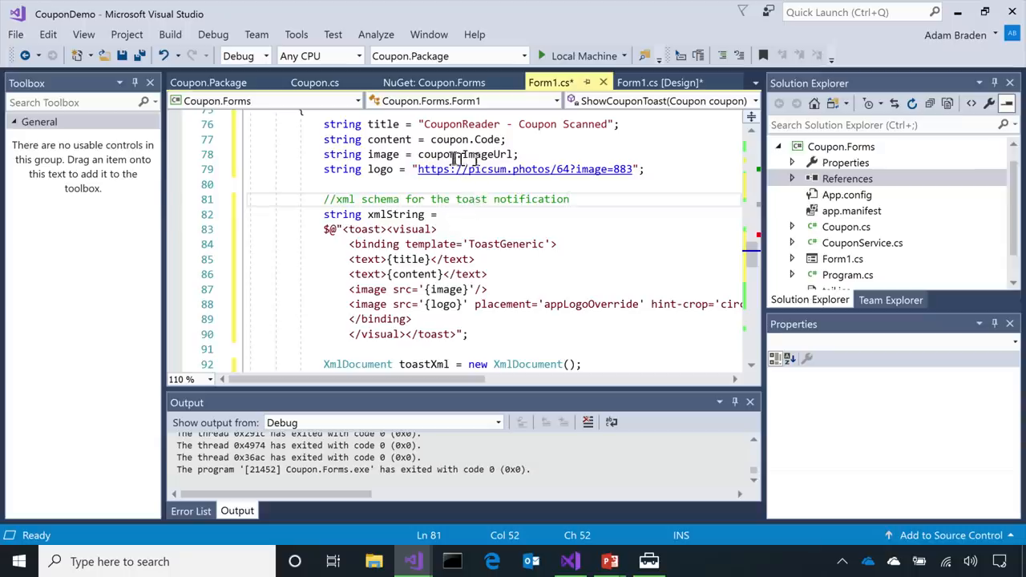
mouse_move(501, 169)
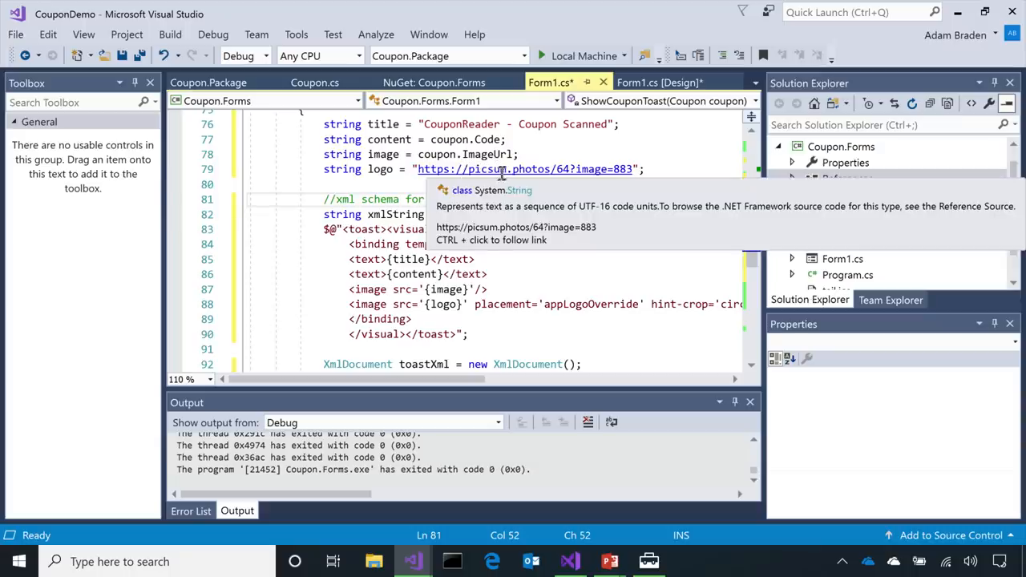
scroll(down, 3)
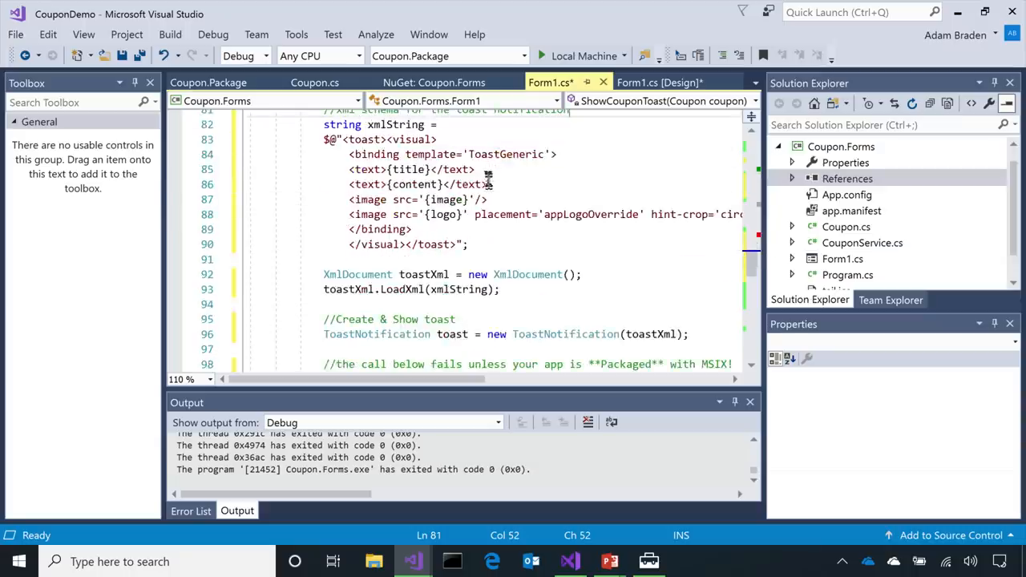
scroll(down, 3)
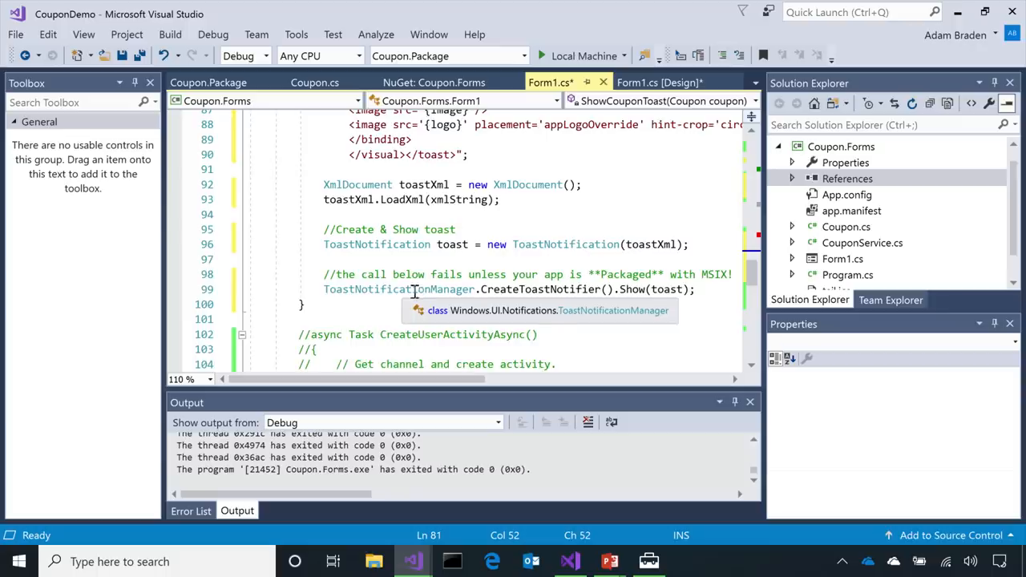
scroll(down, 3)
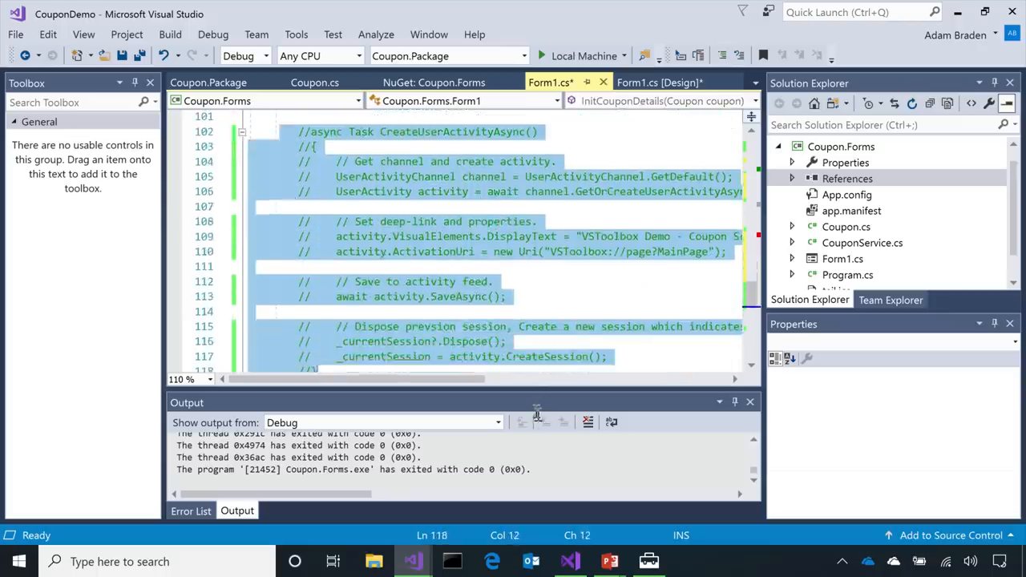
- Uncomment the CreateUserActivityAsync method, review its display text, and build Coupon.Forms
key(ctrl+k)
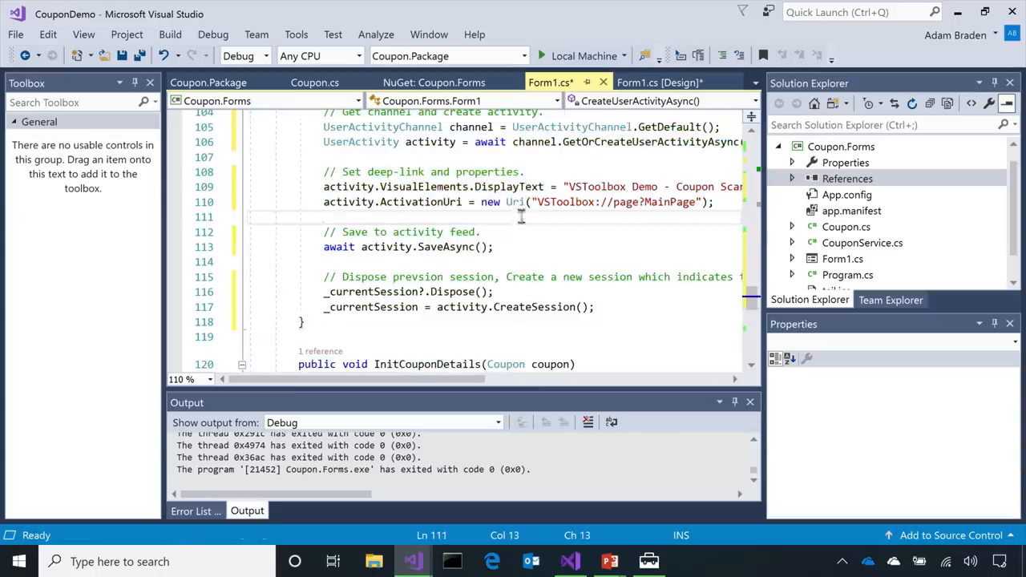
scroll(up, 3)
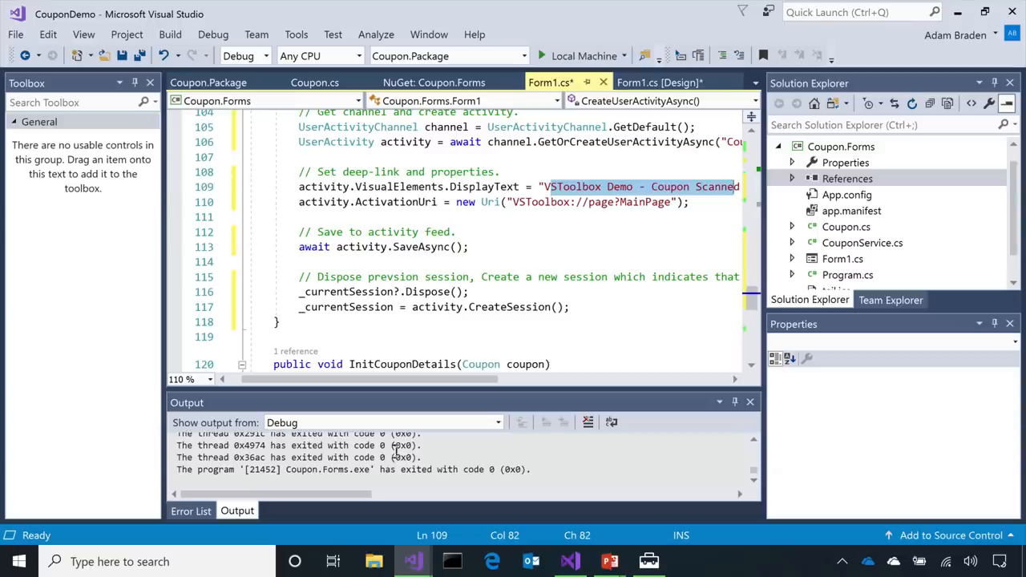
mouse_move(711, 224)
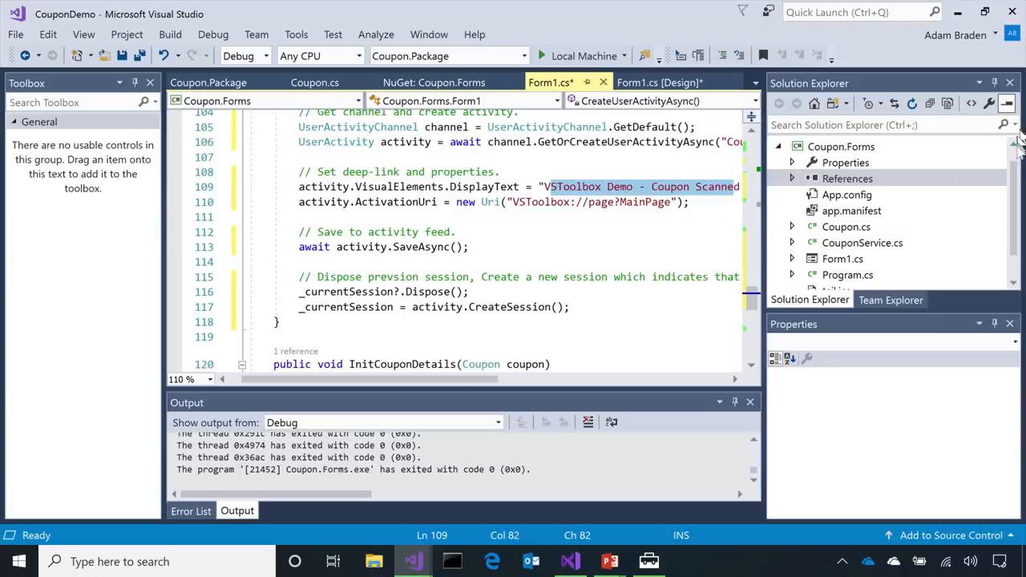
right_click(840, 146)
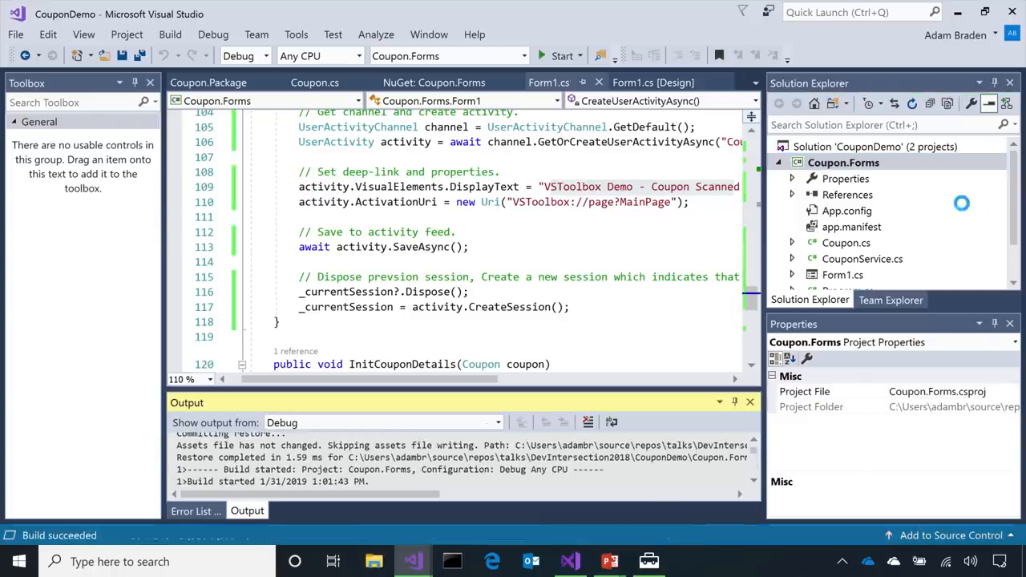
- Scan Code10 in the unpackaged app and quit the Element not found exception dialog
click(562, 56)
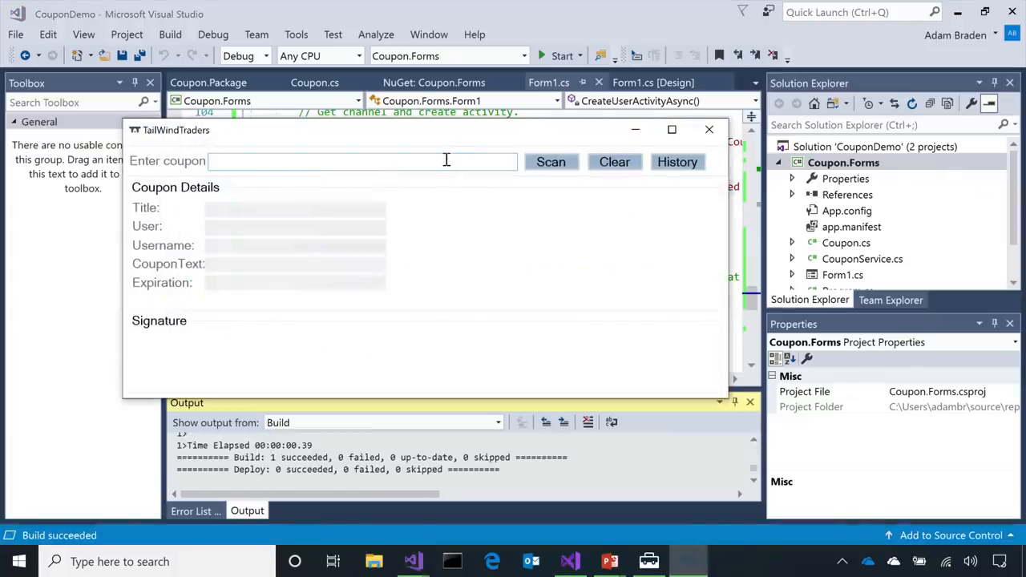
text(Code10)
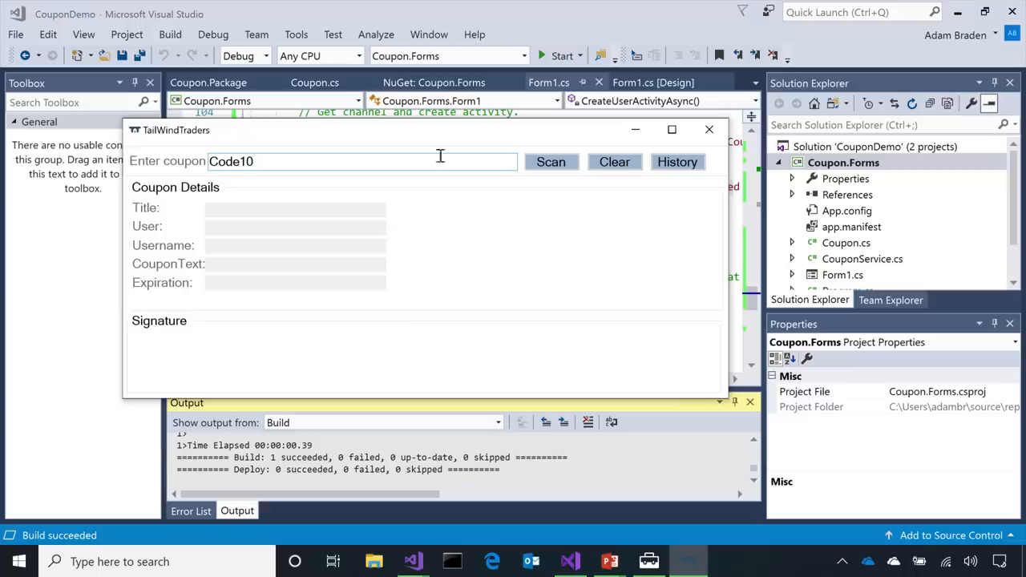
click(550, 161)
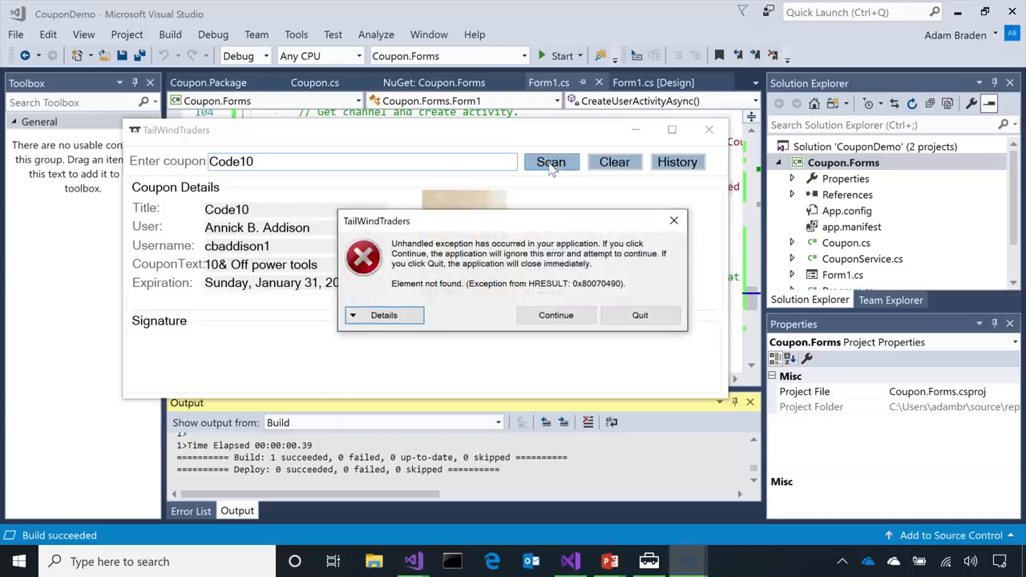
mouse_move(412, 268)
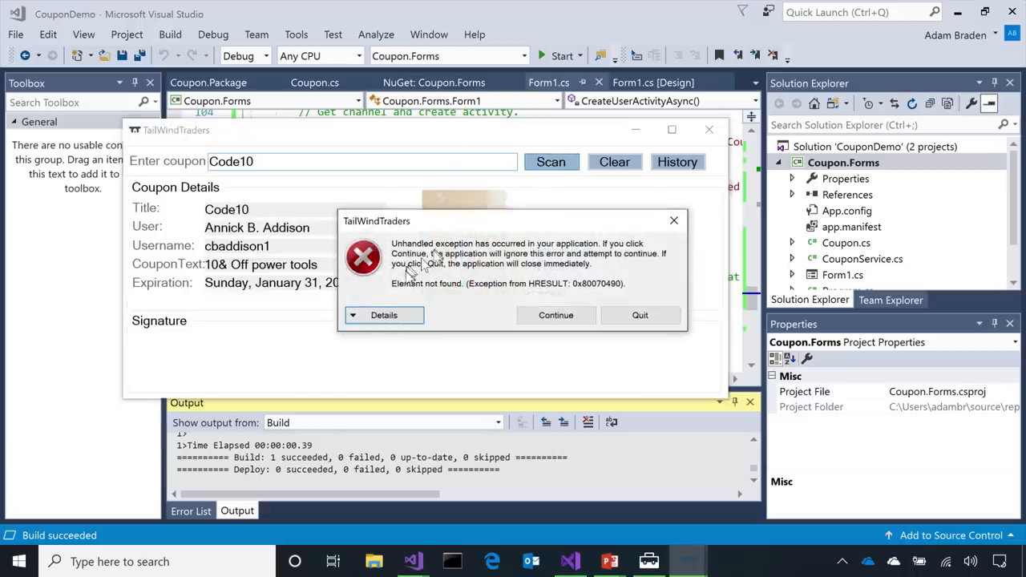
mouse_move(447, 295)
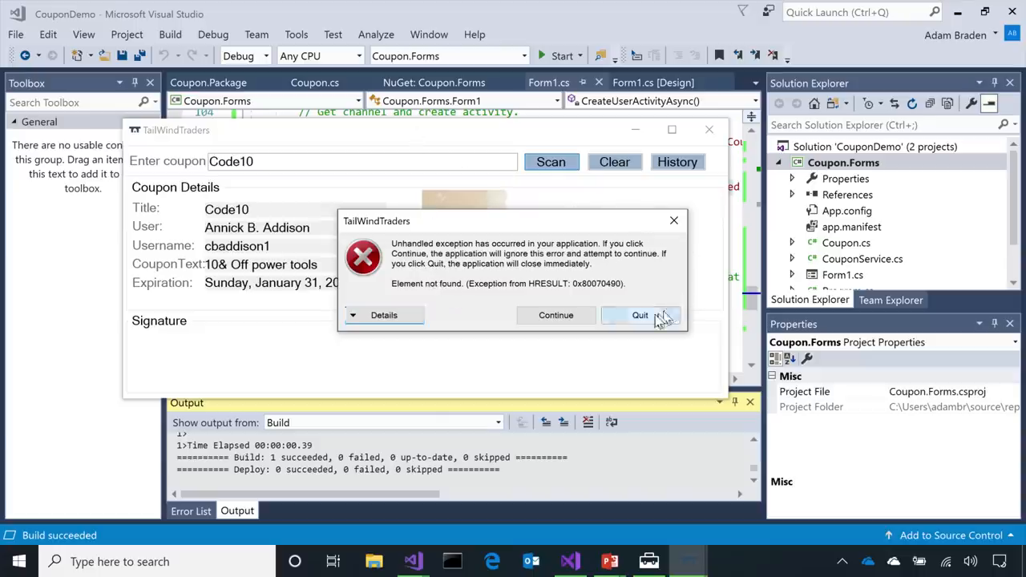
click(640, 314)
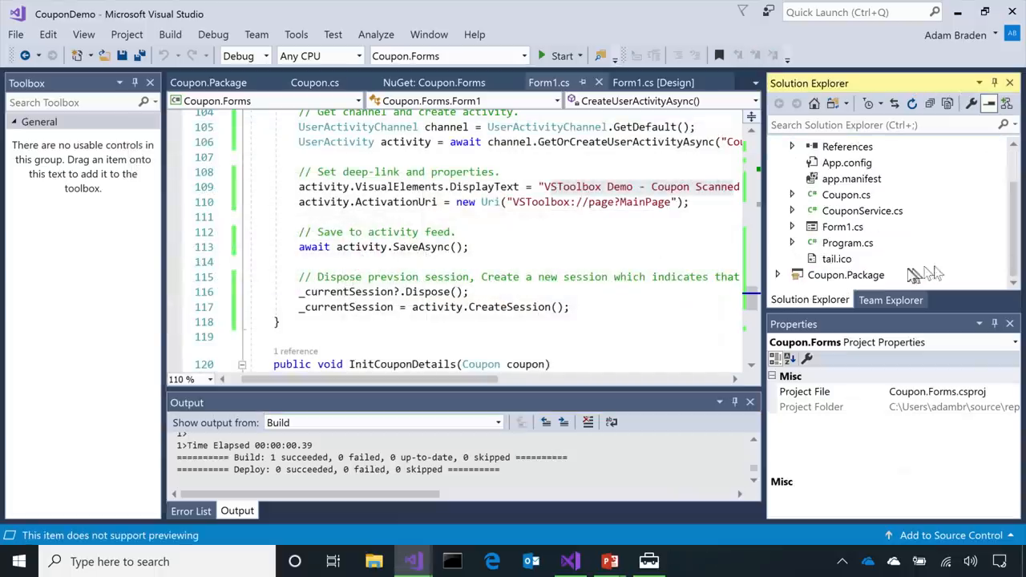
- Run Coupon.Package, scan the coupon code, and open notifications to find the toast
click(846, 274)
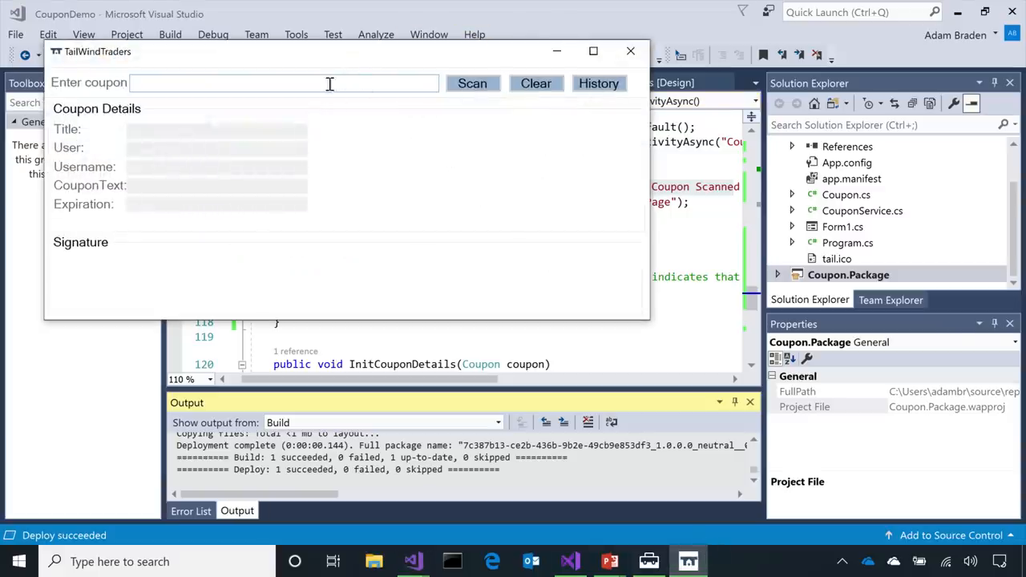
text(Code1)
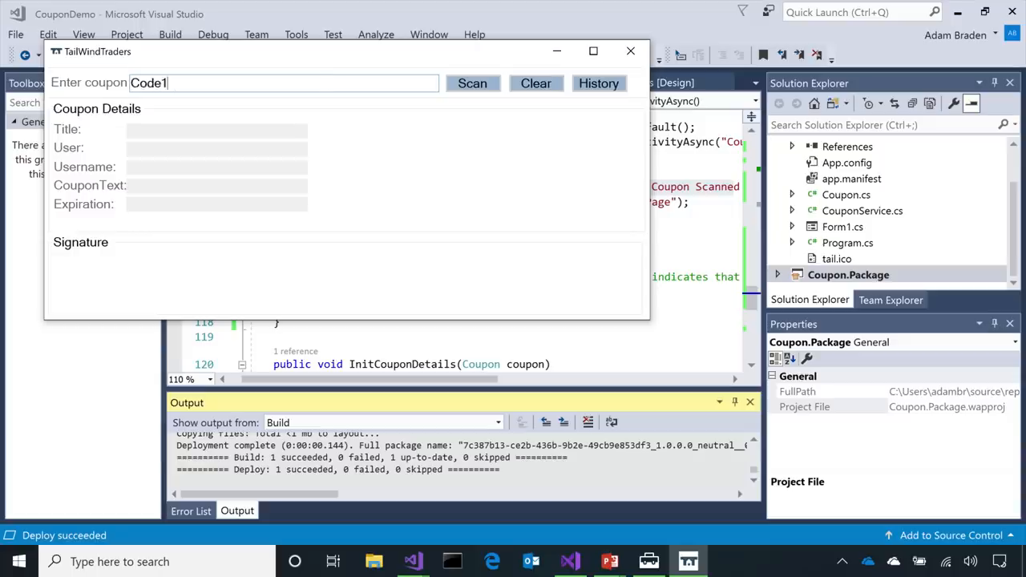
click(472, 83)
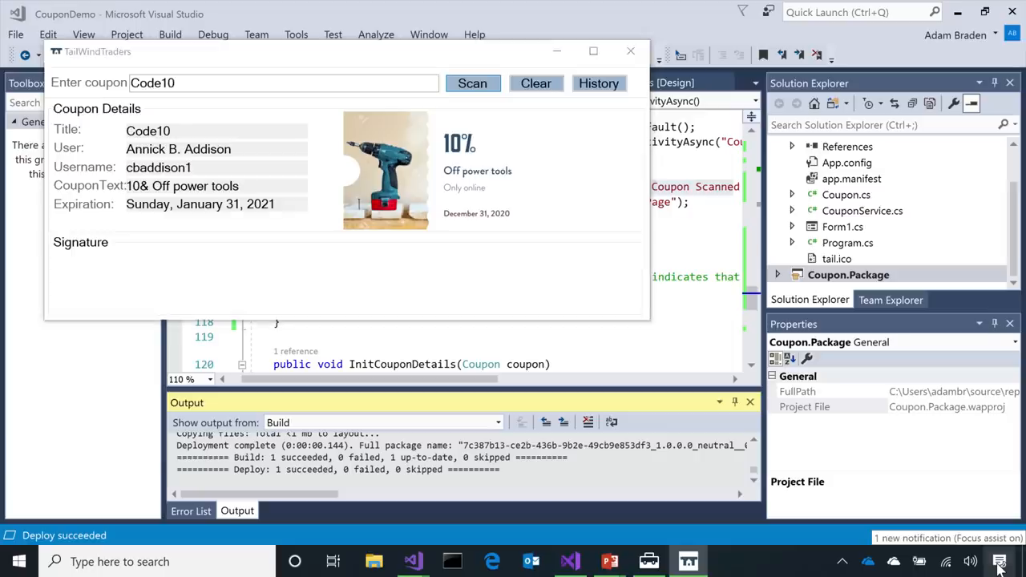
click(1000, 561)
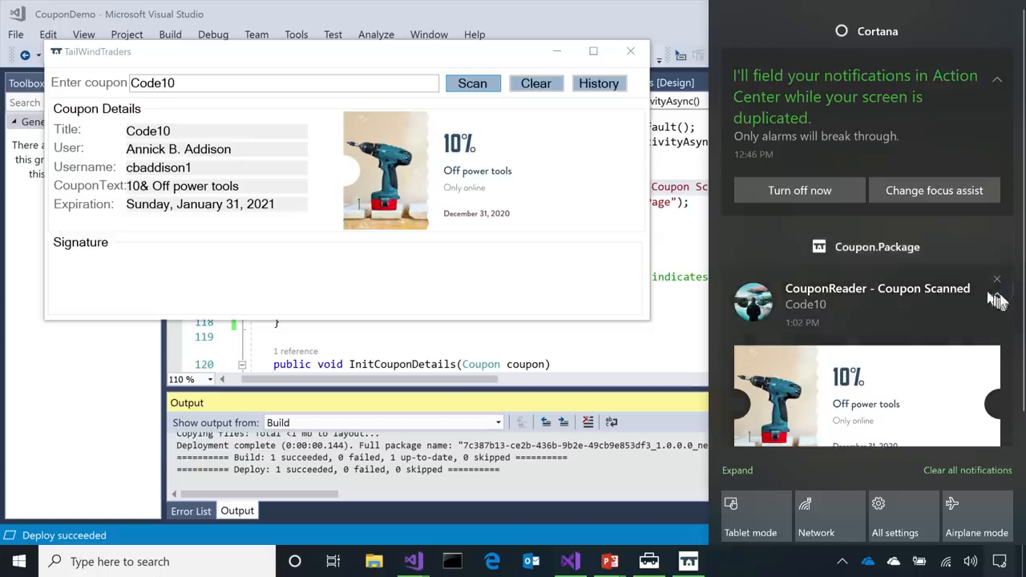
- Dismiss the Action Center panel after viewing the Coupon Scanned toast
click(997, 279)
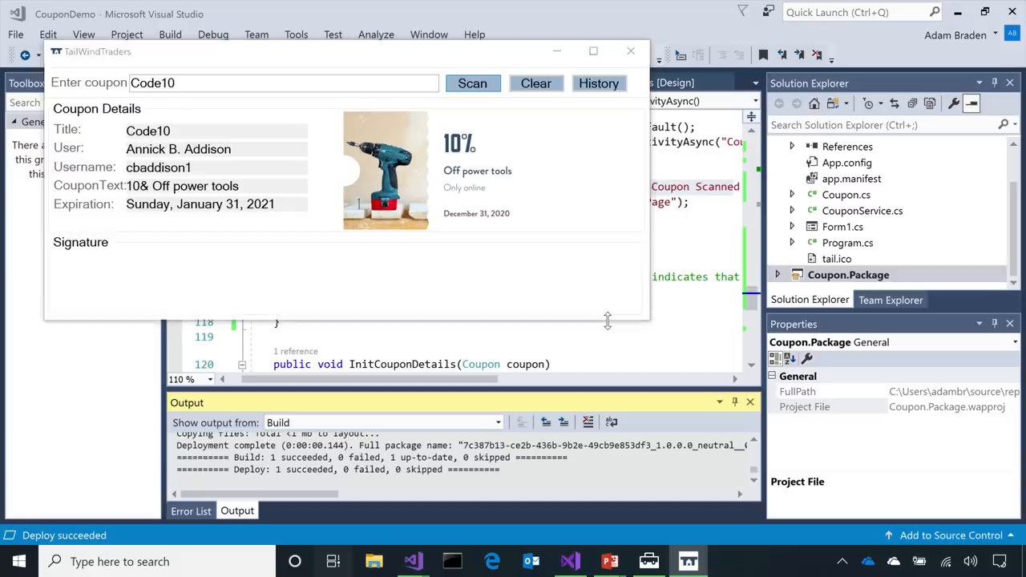
- Open Task View and scroll to the Coupon.Package 'VSToolbox Demo - Coupon Scanned!' activity
click(332, 561)
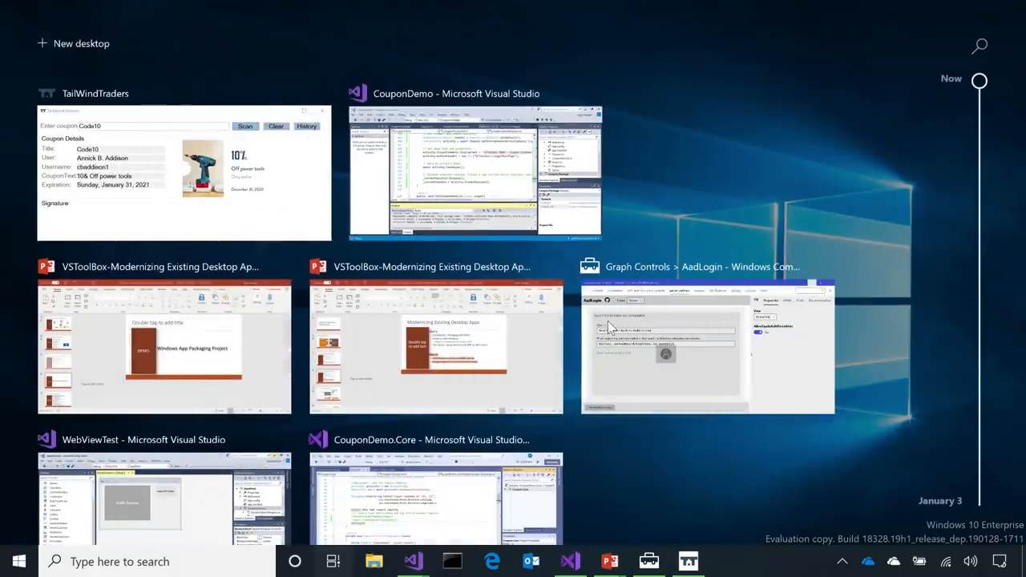
mouse_move(574, 279)
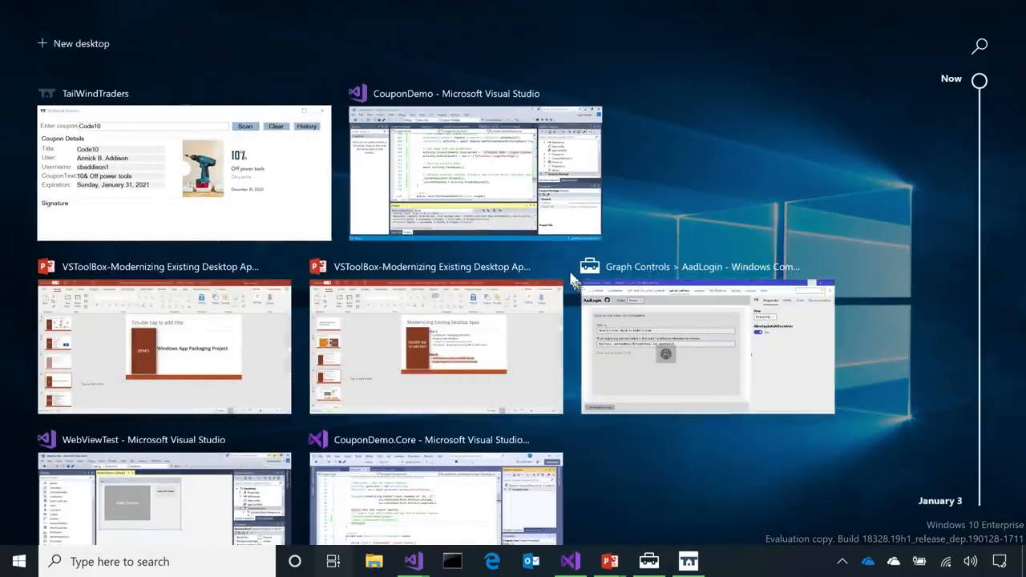
scroll(down, 3)
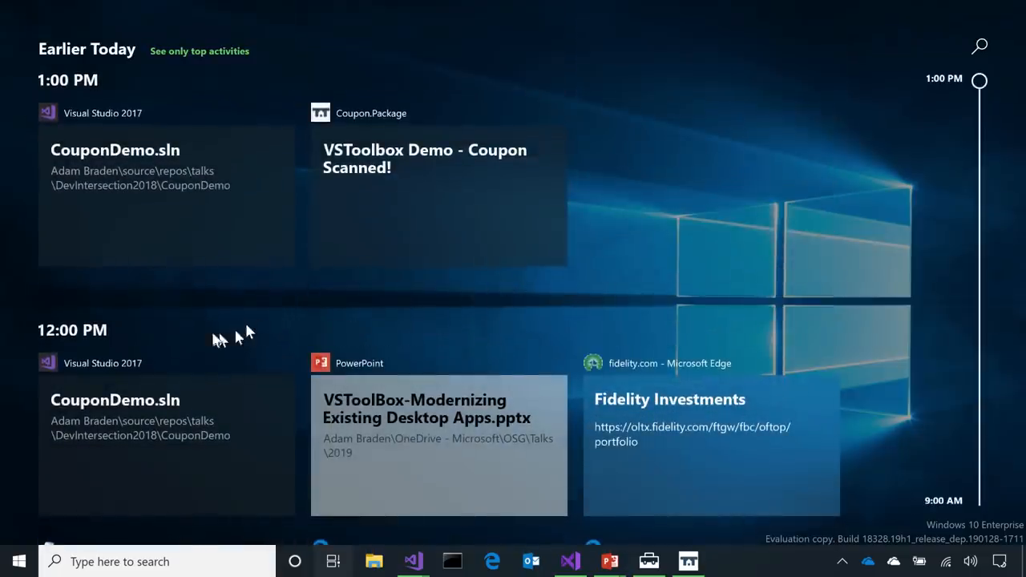
mouse_move(412, 168)
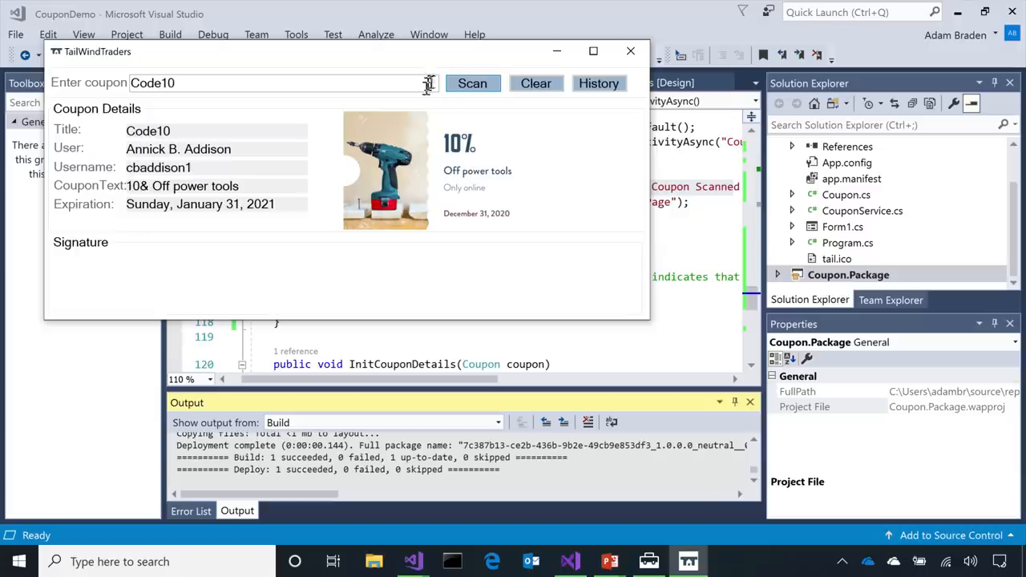
mouse_move(446, 82)
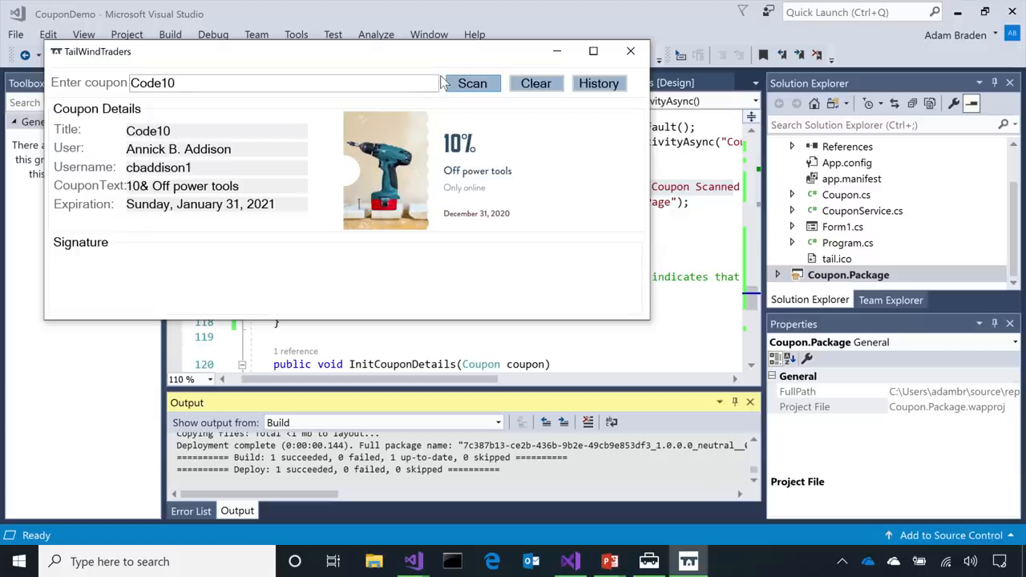
mouse_move(493, 68)
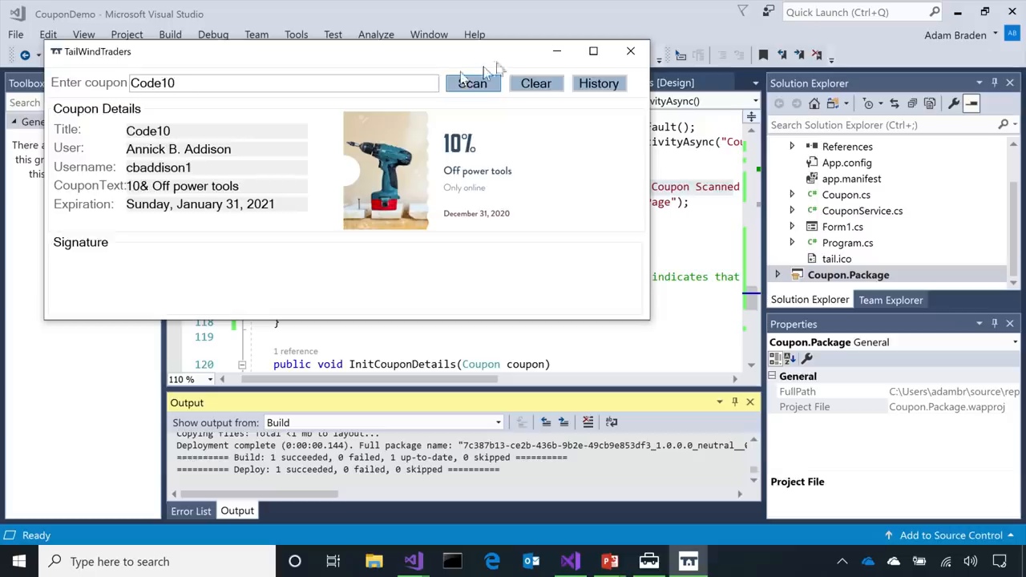